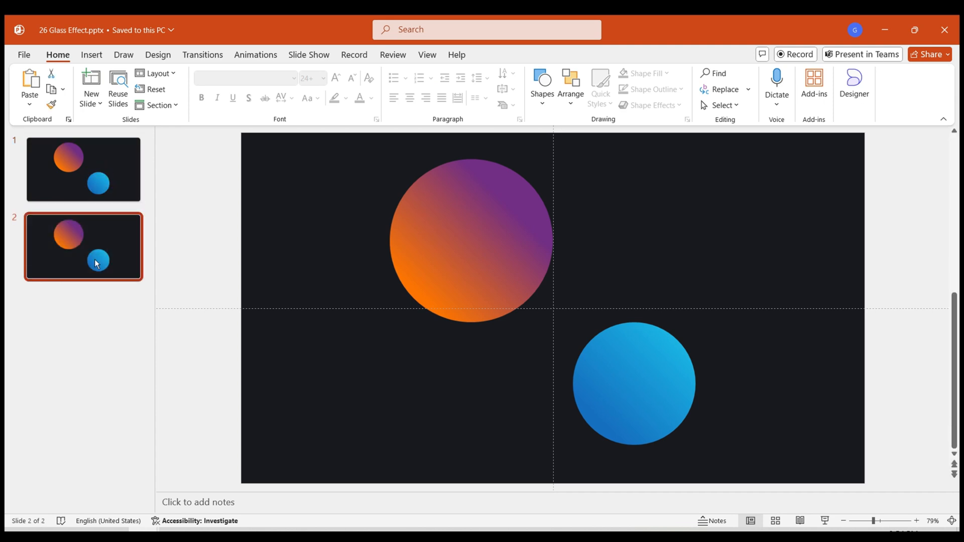
# Give the slide-2 circles picture a Blur artistic effect with radius 50 via Format Picture.
pyautogui.click(379, 270)
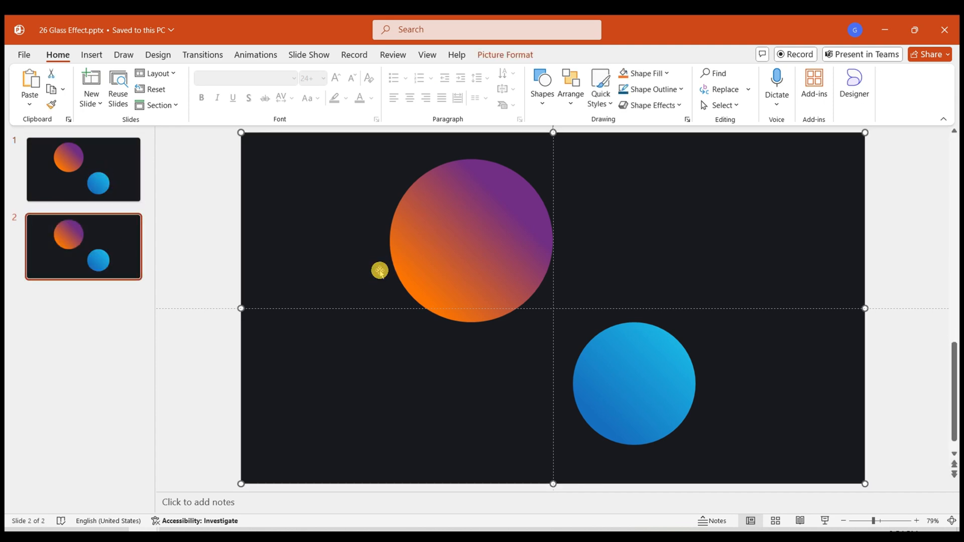
pyautogui.rightClick(380, 270)
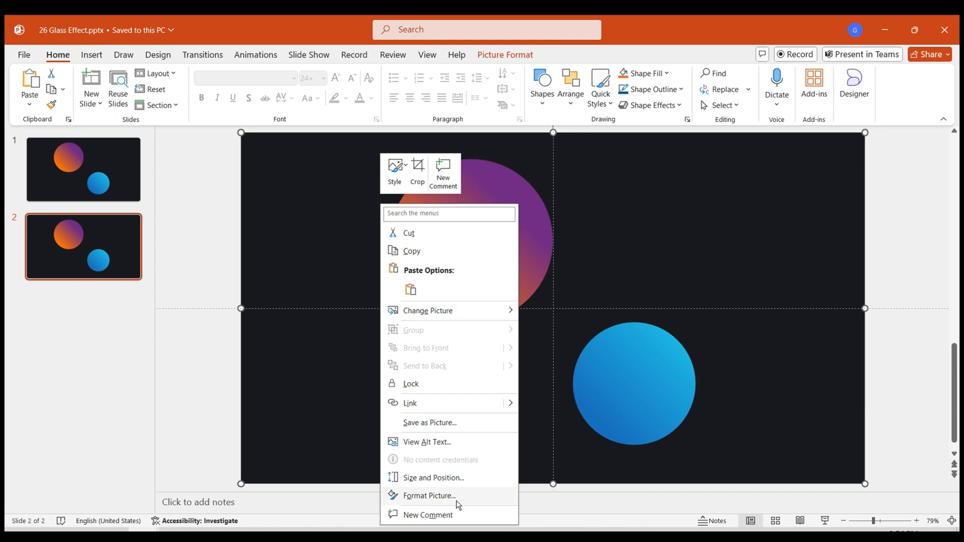
pyautogui.click(429, 495)
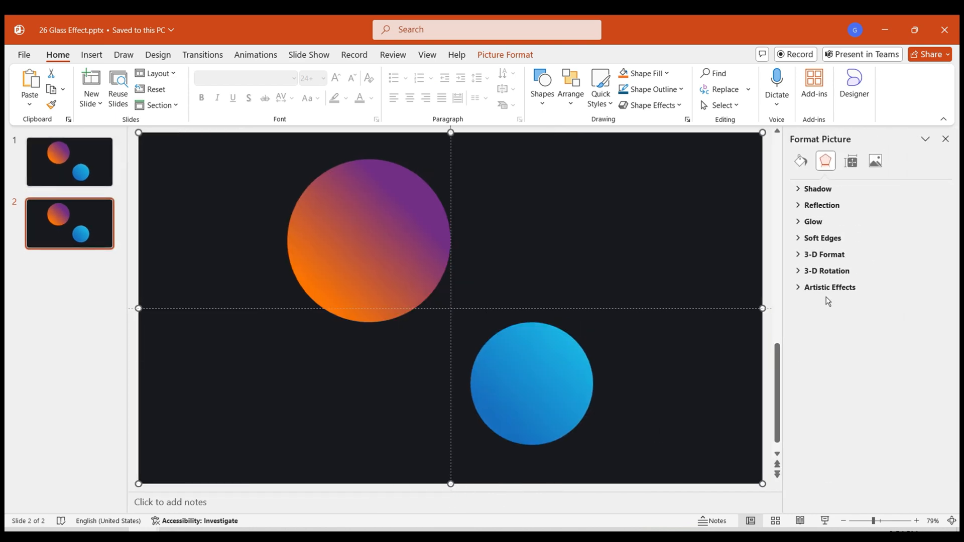
pyautogui.click(830, 287)
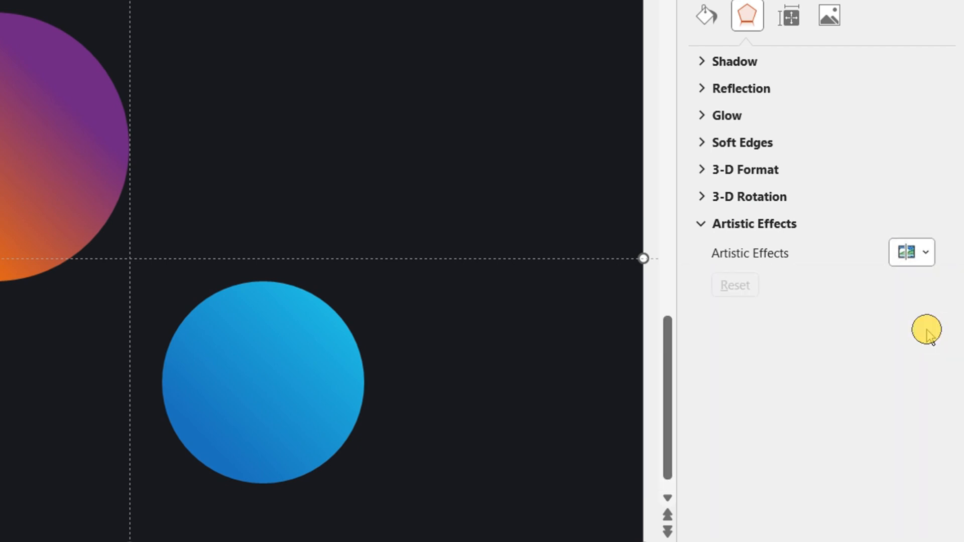
pyautogui.click(911, 252)
pyautogui.write('50')
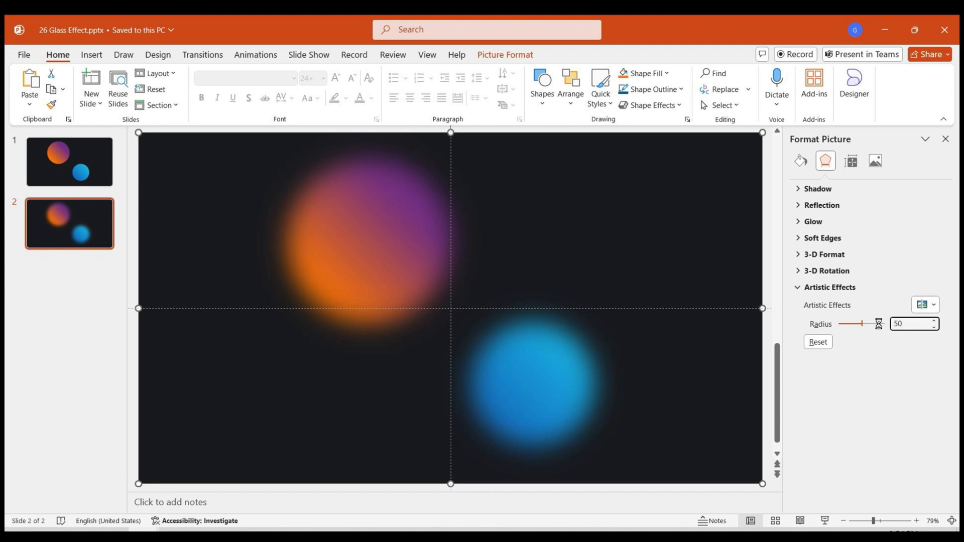
pyautogui.moveTo(771, 413)
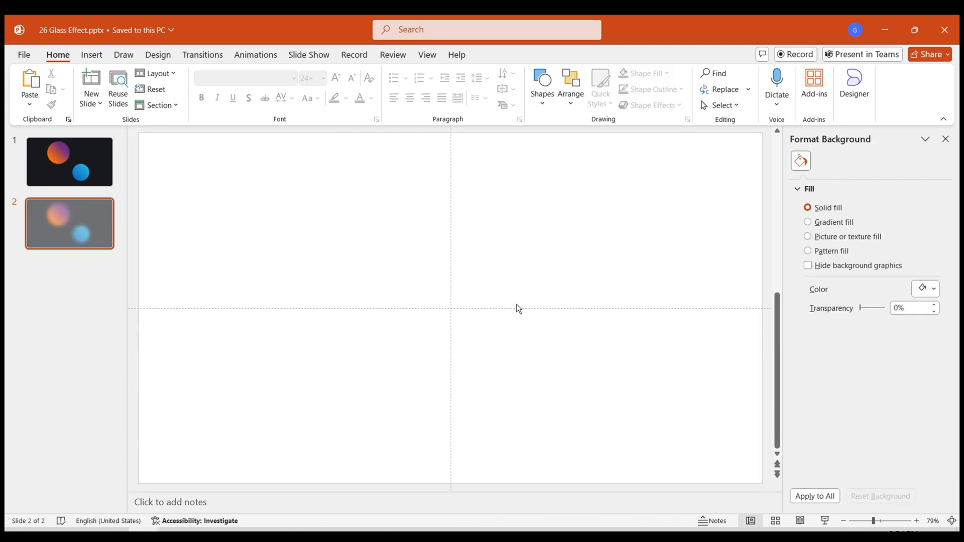
# Paste the cut blurred circles back onto slide 2 as a flattened picture and deselect it.
pyautogui.rightClick(518, 308)
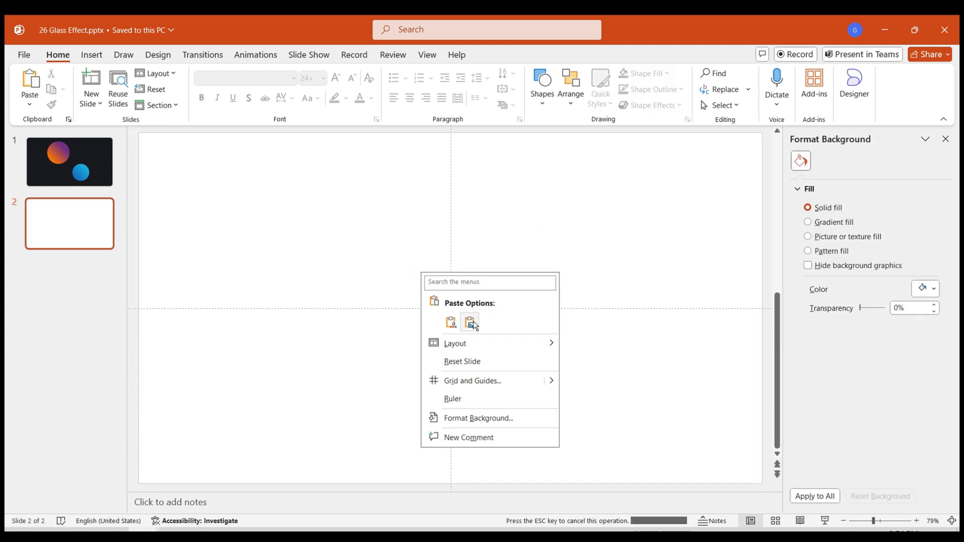
pyautogui.click(470, 321)
pyautogui.write('2')
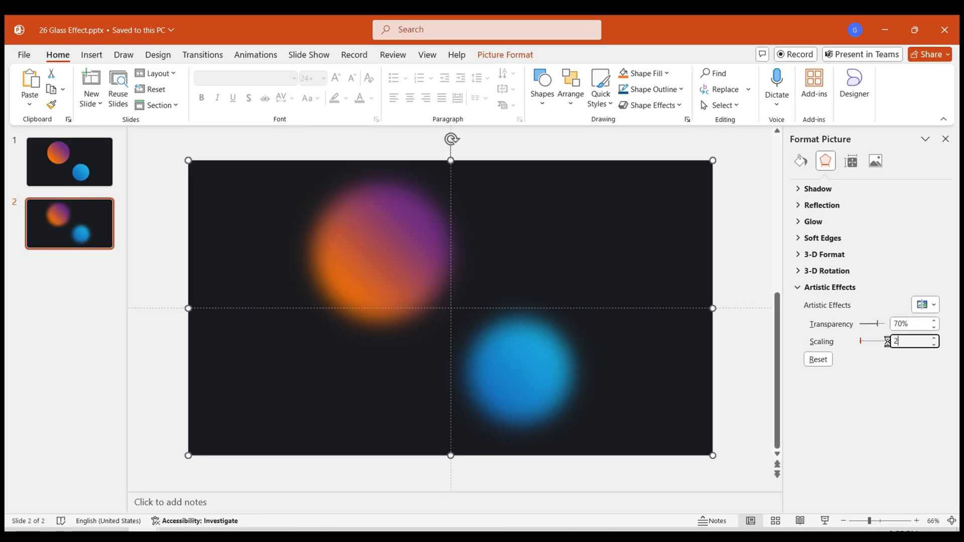
pyautogui.click(541, 310)
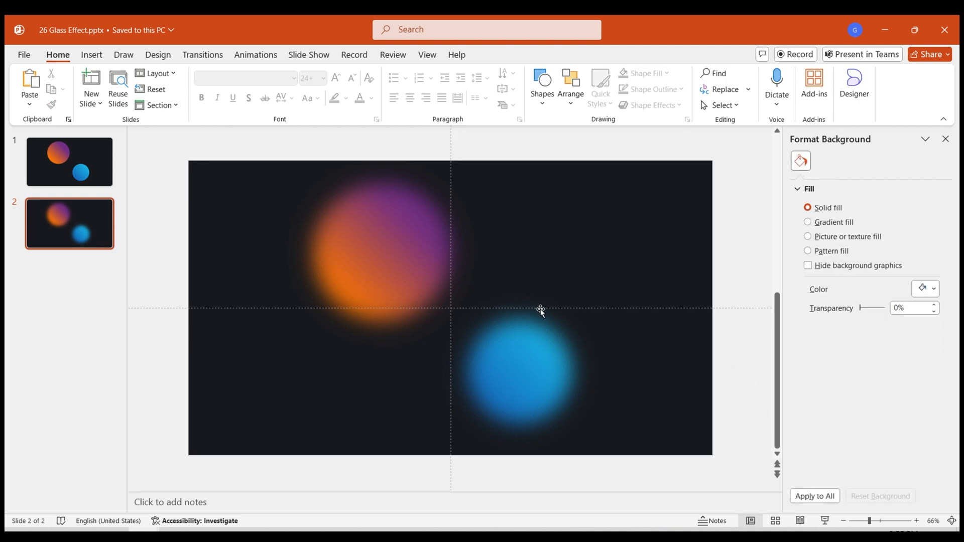
pyautogui.moveTo(402, 277)
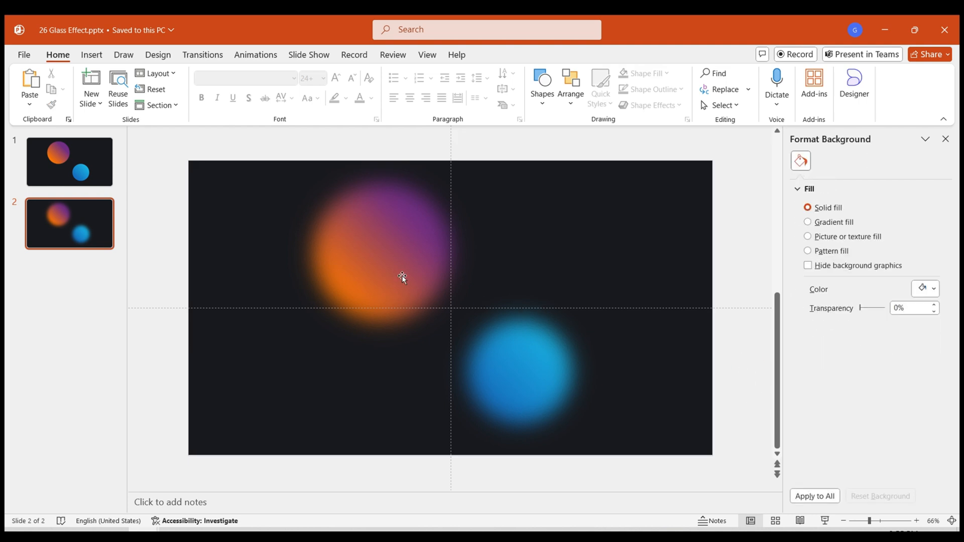
# Cut the blurred picture from slide 2 and use it as slide 1's background via Picture fill from Clipboard.
pyautogui.rightClick(402, 277)
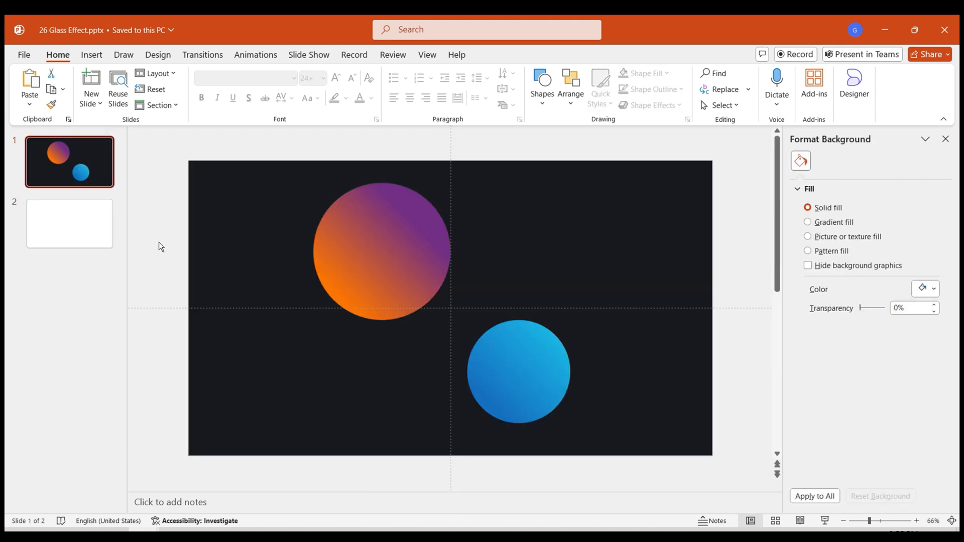
pyautogui.moveTo(783, 322)
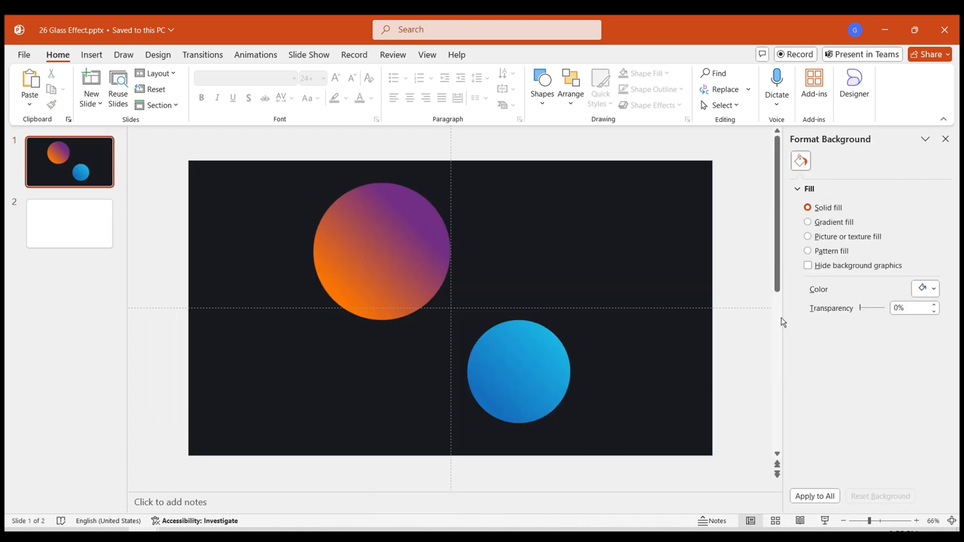
pyautogui.click(807, 236)
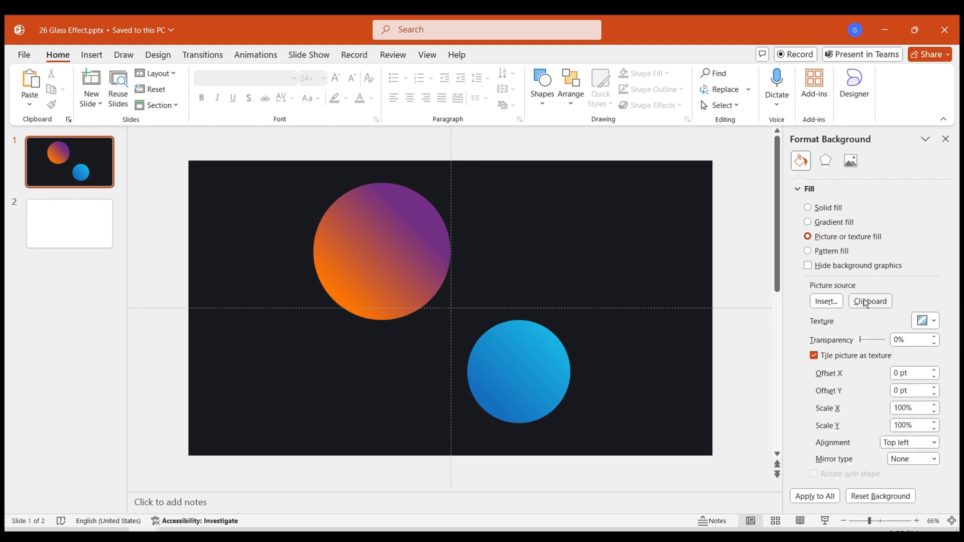
pyautogui.click(382, 252)
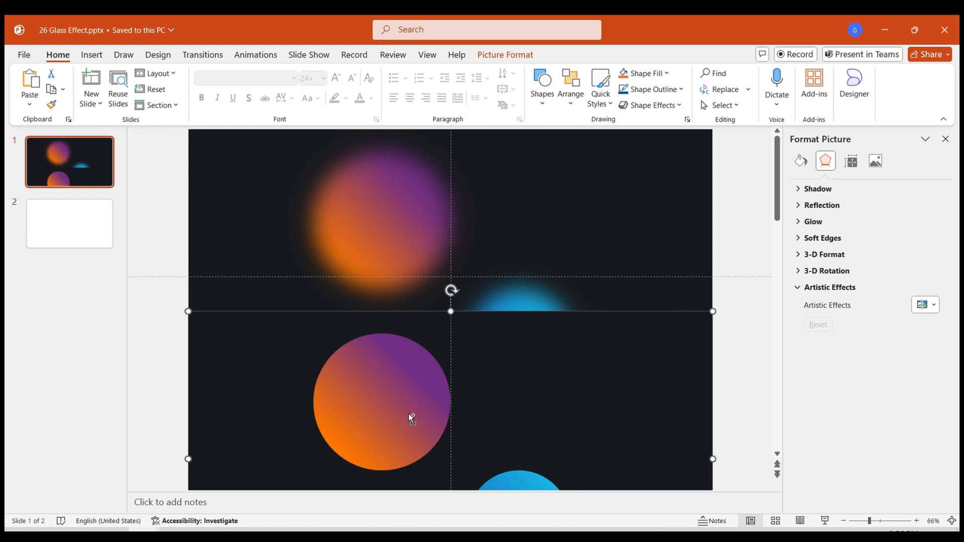
pyautogui.scroll(3)
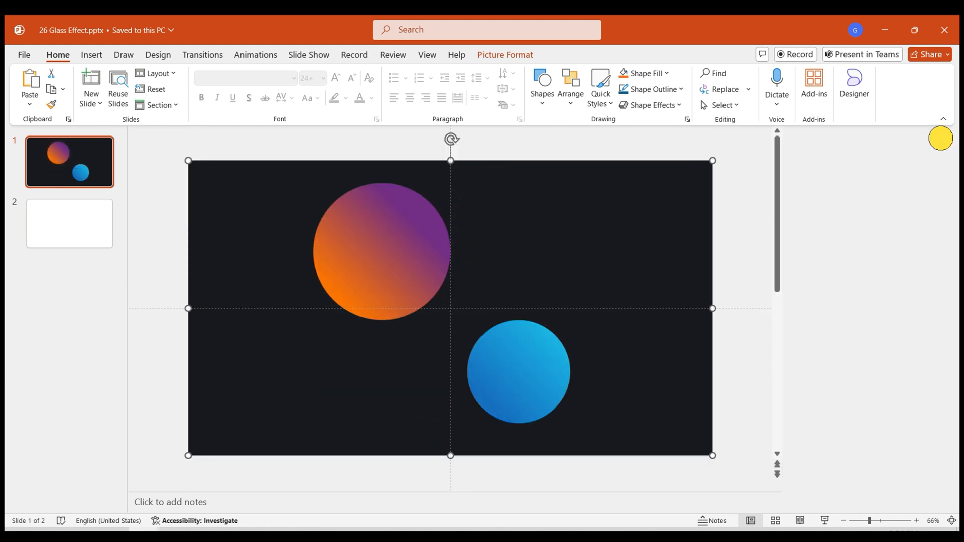
# Draw a rounded rectangle on slide 1 with Slide background fill and a light grey outline.
pyautogui.click(91, 54)
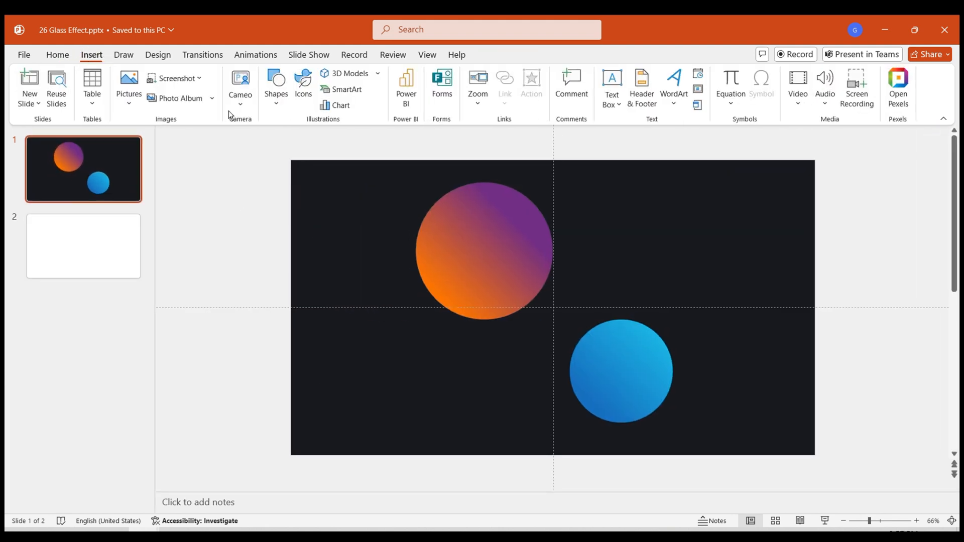
pyautogui.click(275, 83)
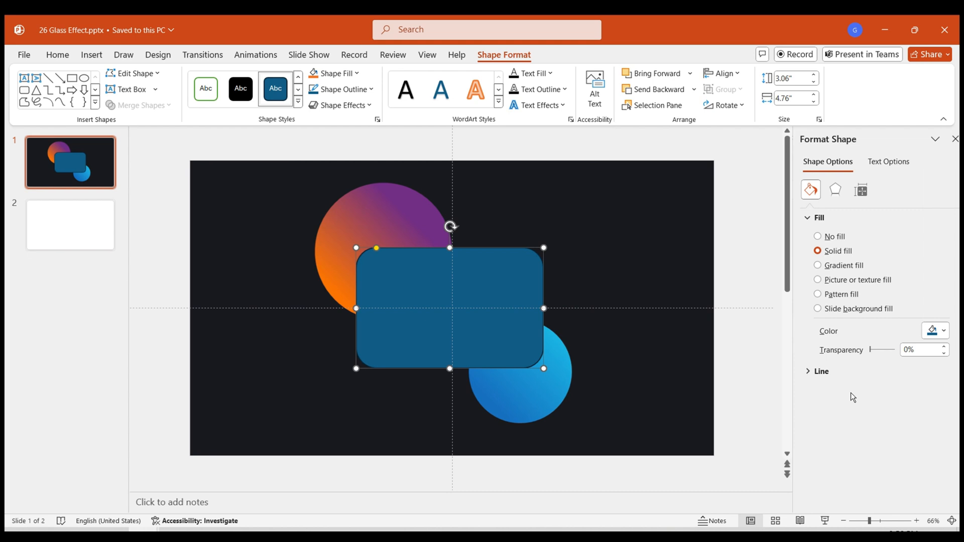
pyautogui.click(817, 308)
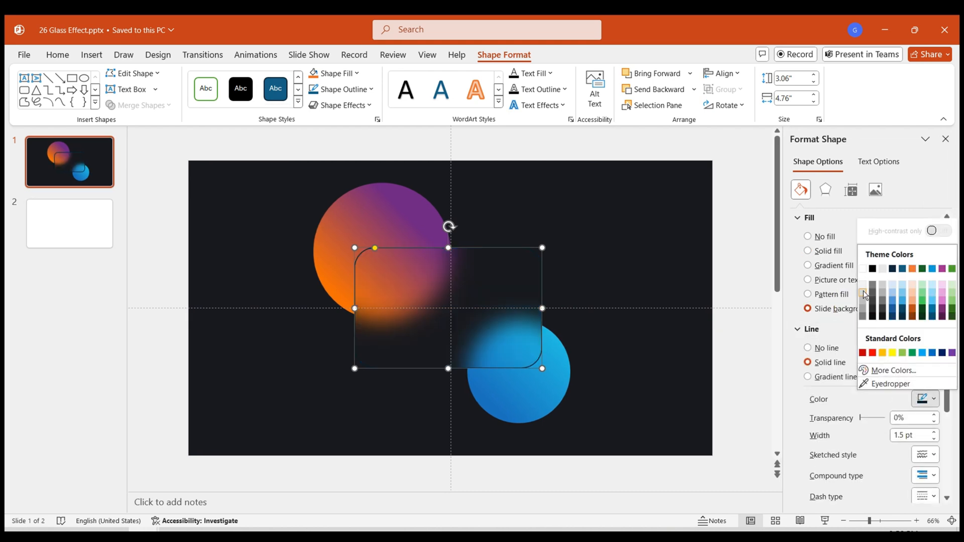
pyautogui.click(873, 268)
pyautogui.write('2')
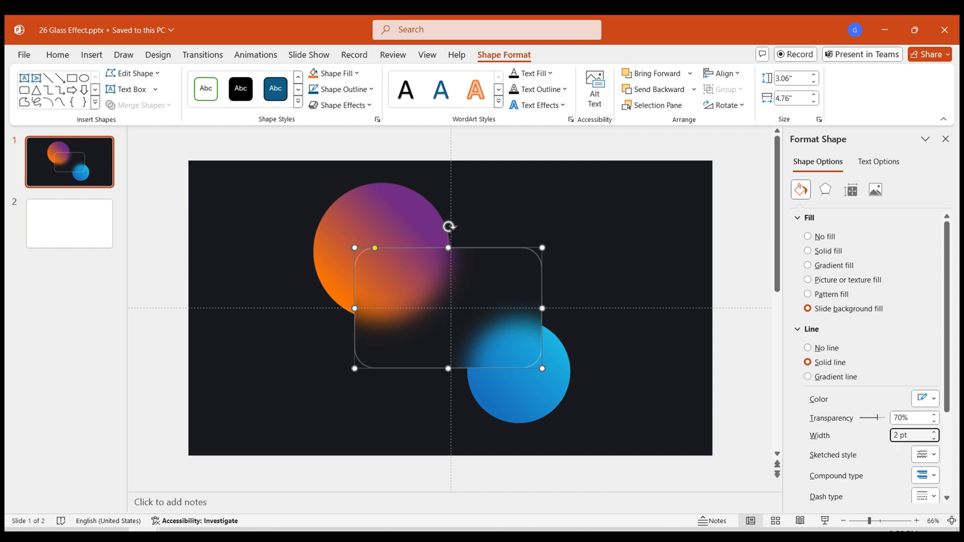
# Reselect the glass rectangle and set its outline to 70% transparency, 2 pt width in shape effects.
pyautogui.click(600, 360)
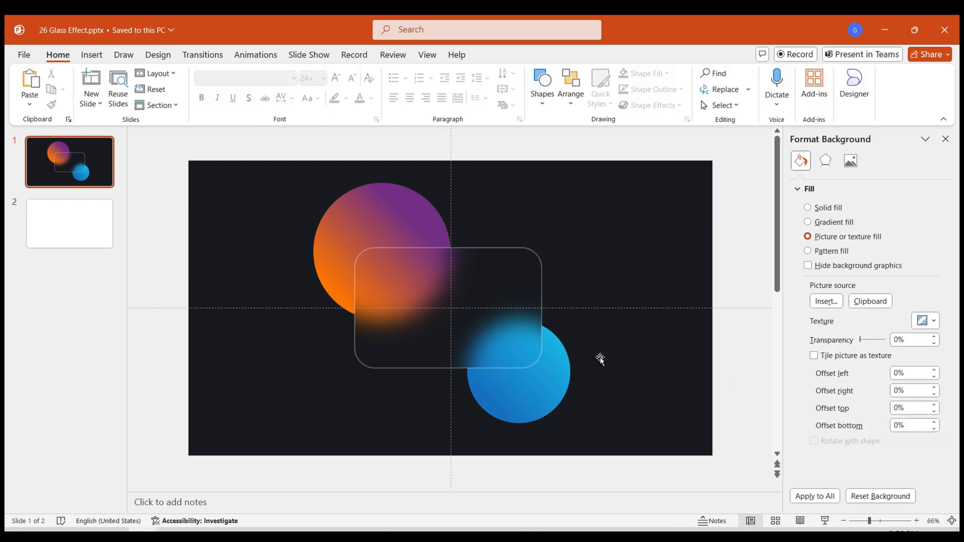
pyautogui.click(449, 308)
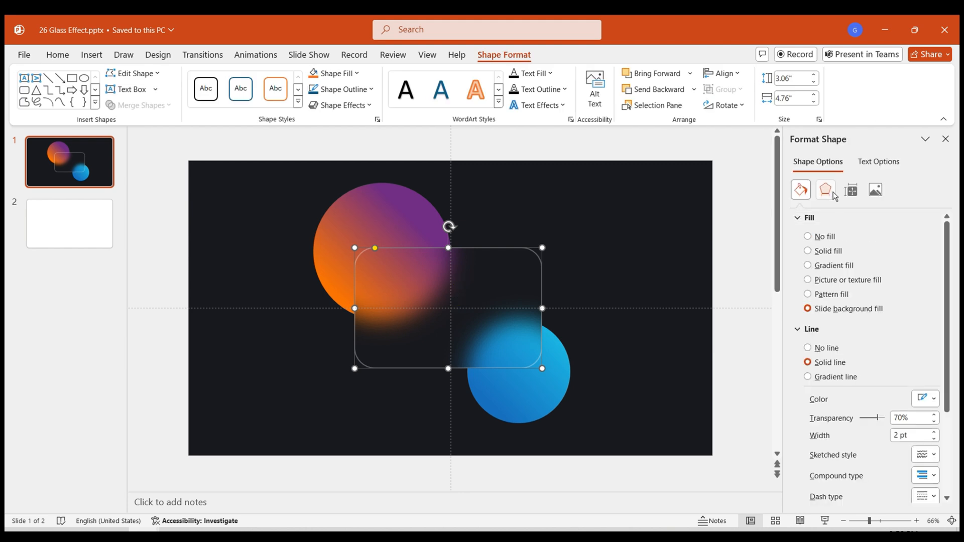
pyautogui.click(826, 190)
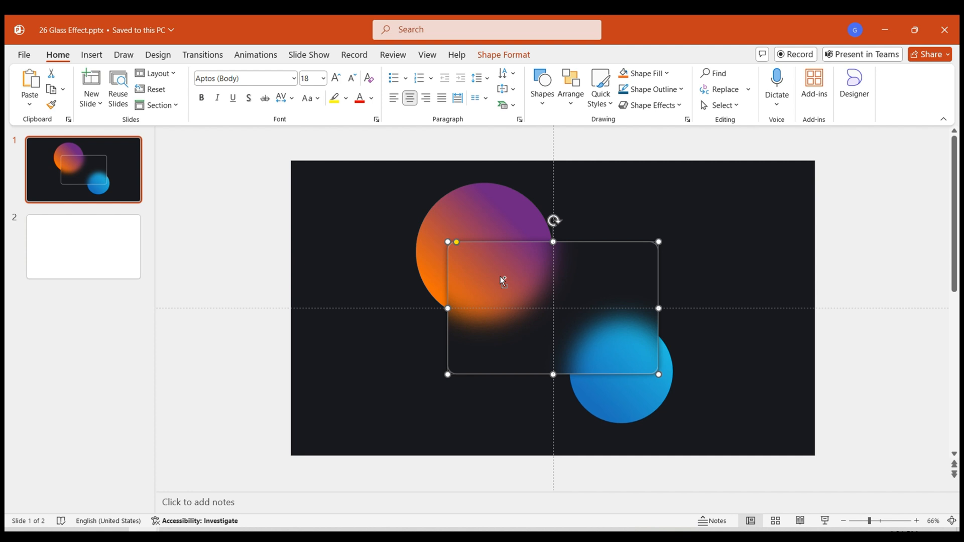
# Give the duplicated glass rectangle a solid fill at 95% transparency for a frosted look.
pyautogui.rightClick(501, 281)
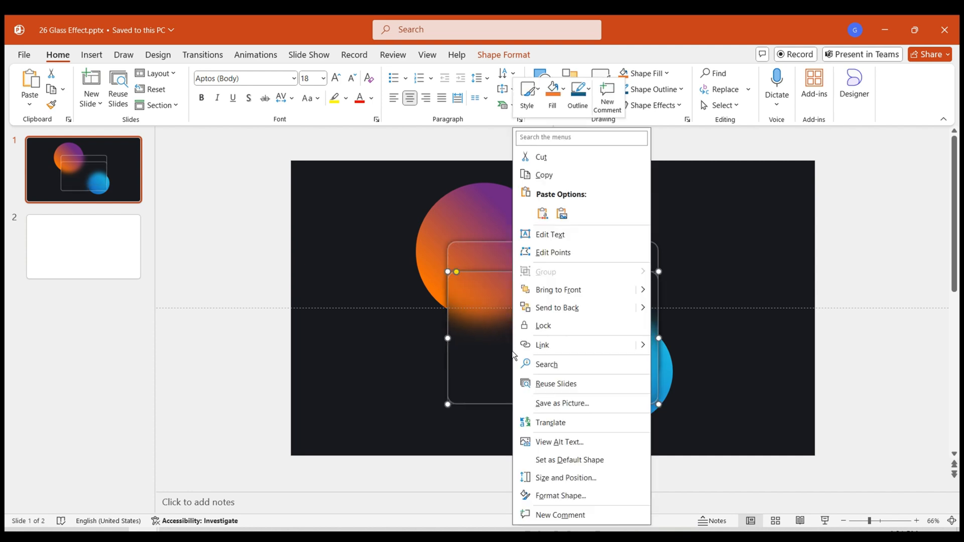
pyautogui.click(560, 495)
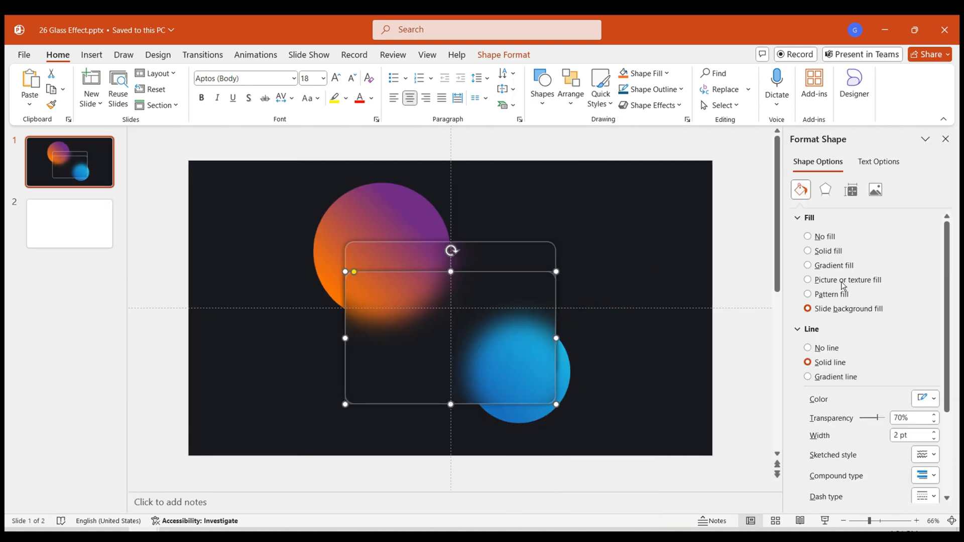
pyautogui.click(807, 251)
pyautogui.write('95')
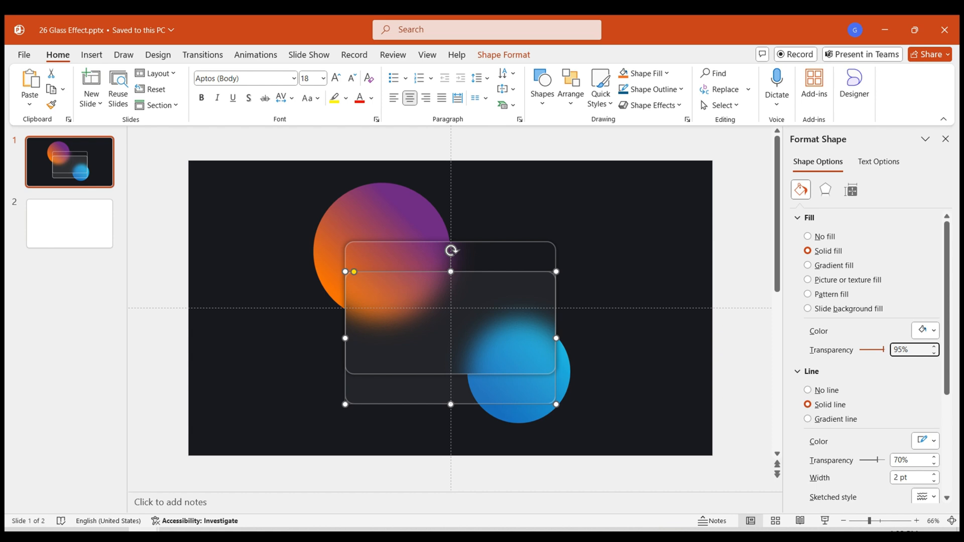
pyautogui.click(807, 389)
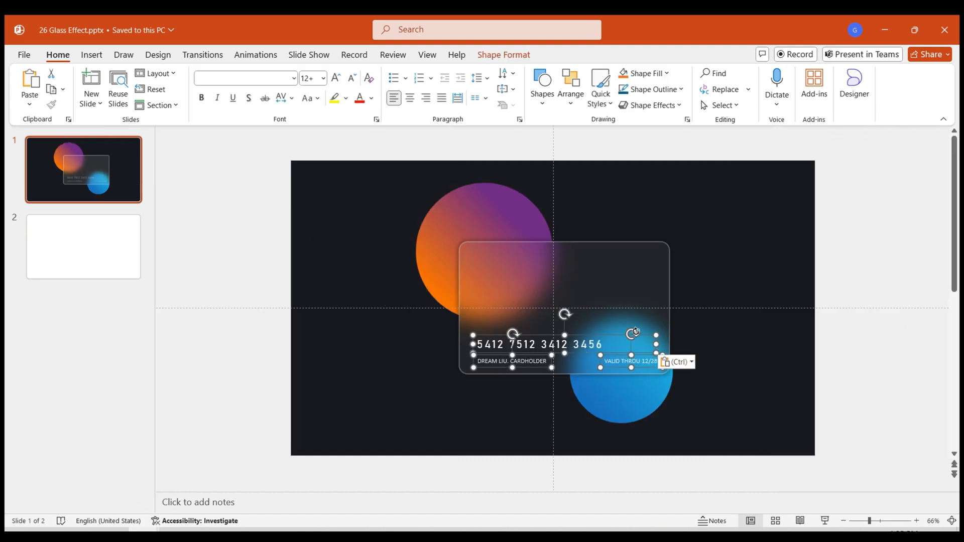
pyautogui.click(916, 521)
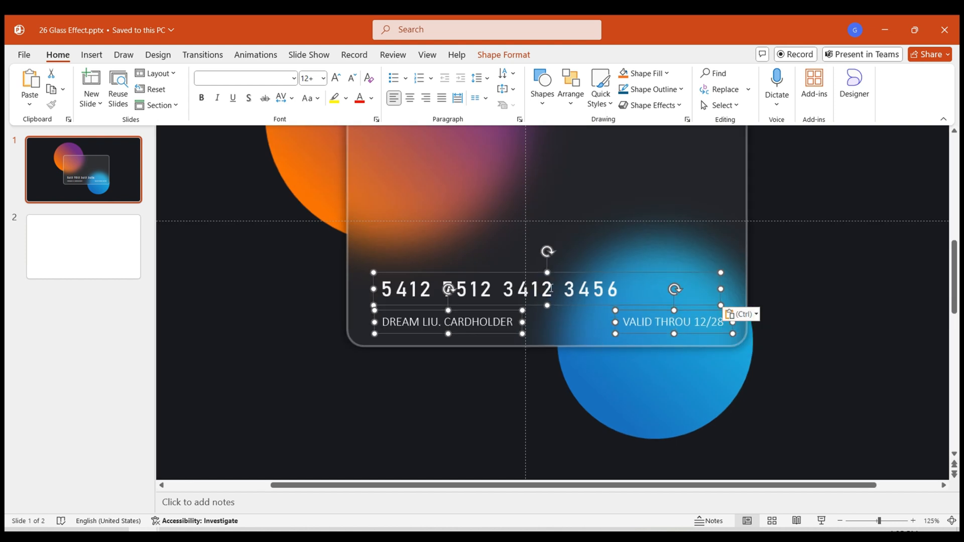
pyautogui.click(447, 322)
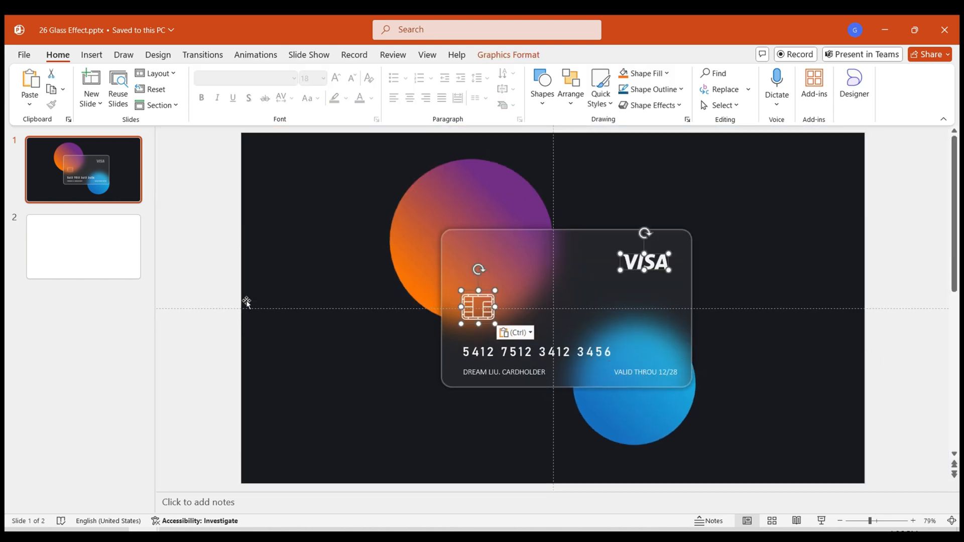
# Group the glass card with its chip, logo and text boxes into one object.
pyautogui.click(645, 262)
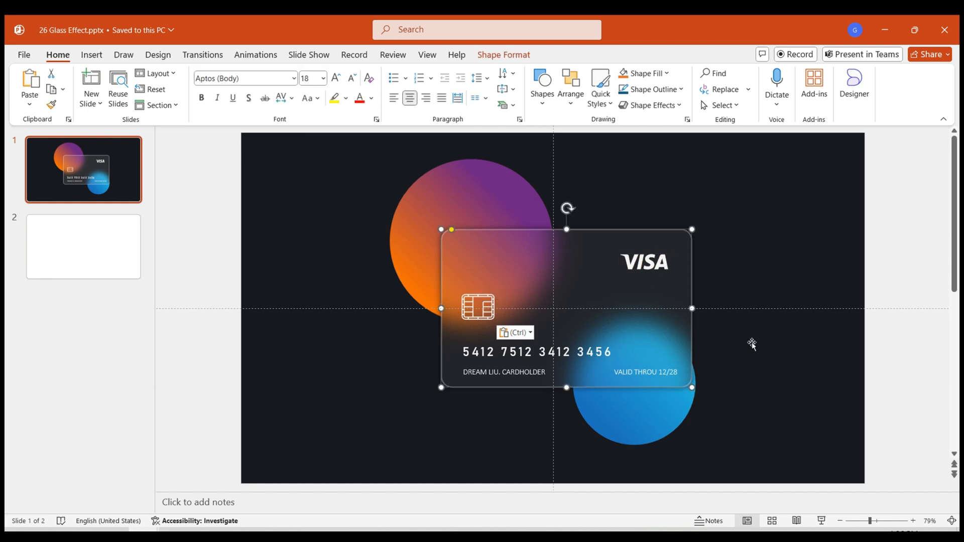
pyautogui.click(752, 343)
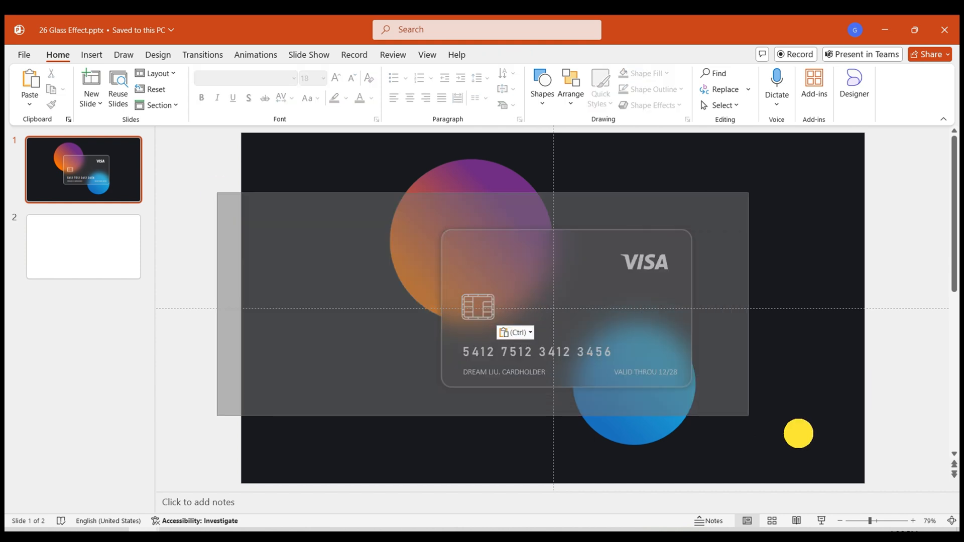
pyautogui.click(565, 301)
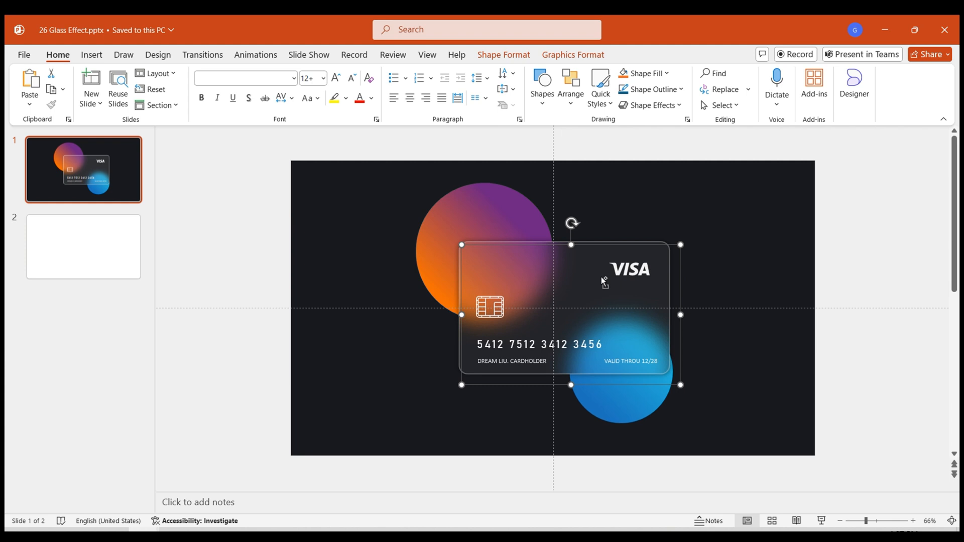
# Duplicate the card group into a five-card fan and place the same fan on slide 2.
pyautogui.press('ctrl+v')
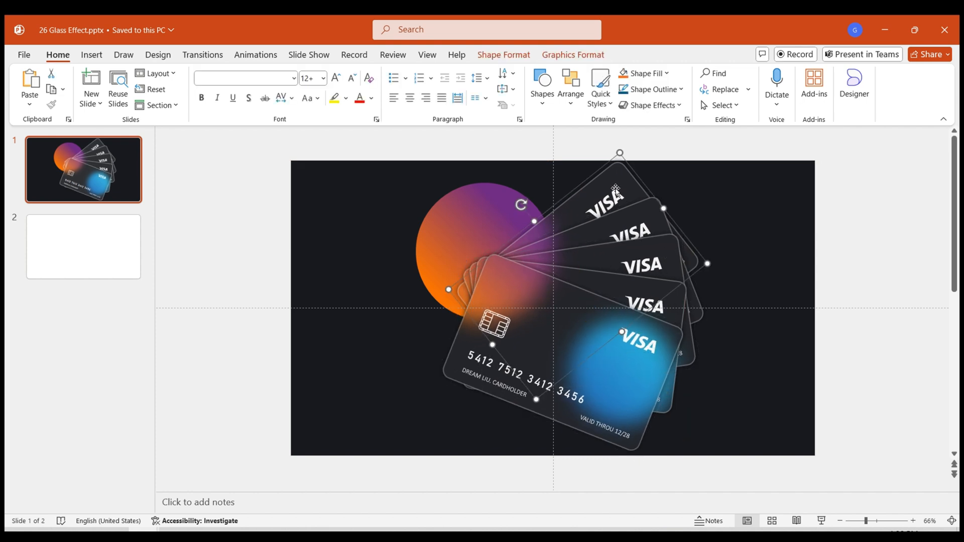
pyautogui.click(689, 451)
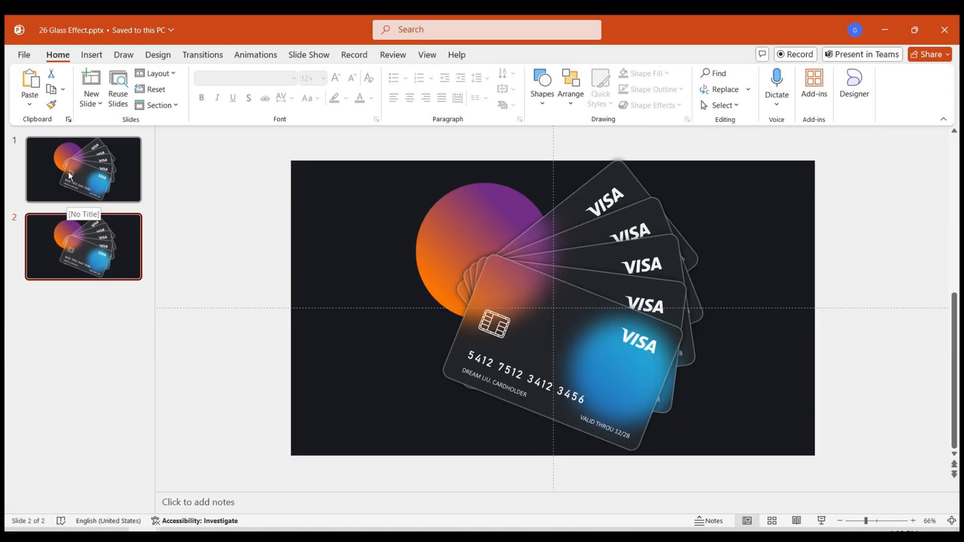
# On slide 1, reset all card copies to 0° rotation in Size & Properties.
pyautogui.click(83, 169)
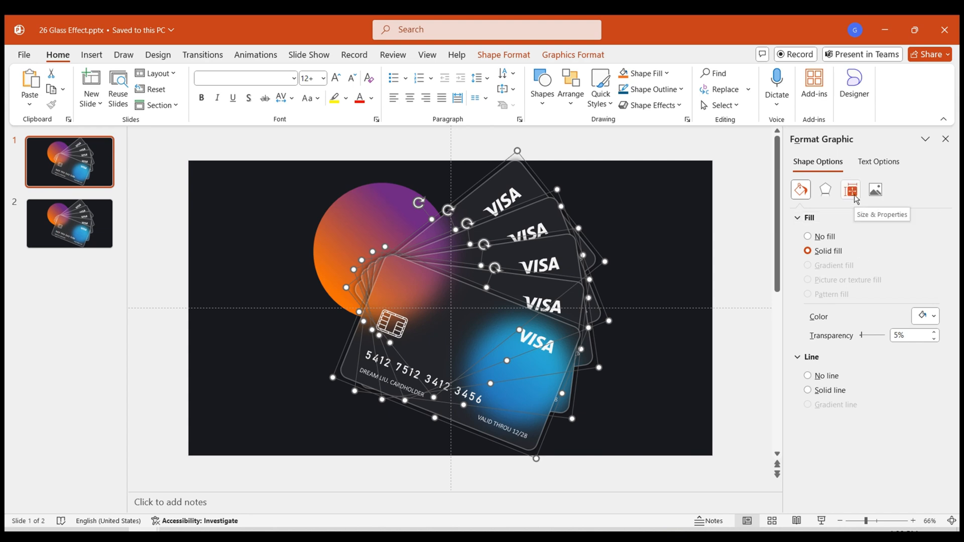
pyautogui.click(851, 190)
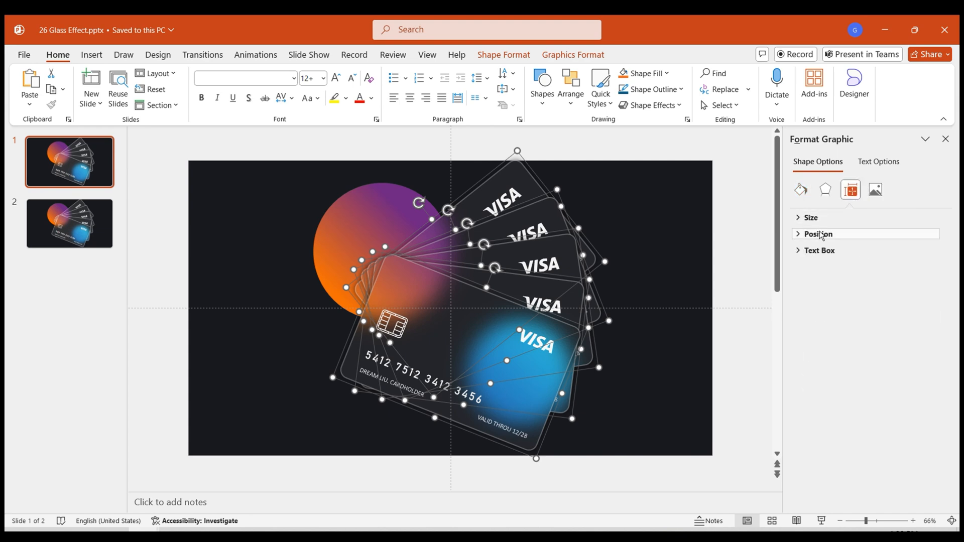
pyautogui.click(812, 217)
pyautogui.write('0')
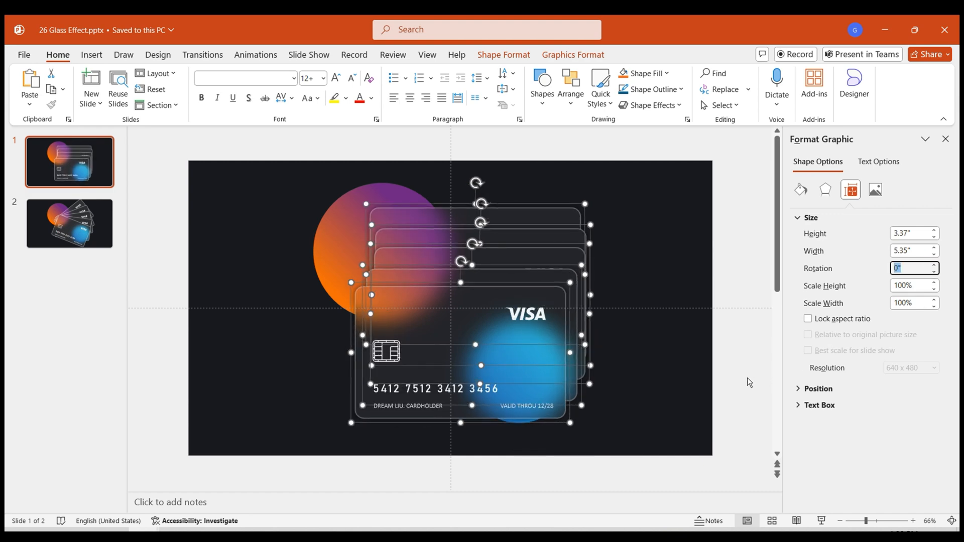
pyautogui.moveTo(619, 111)
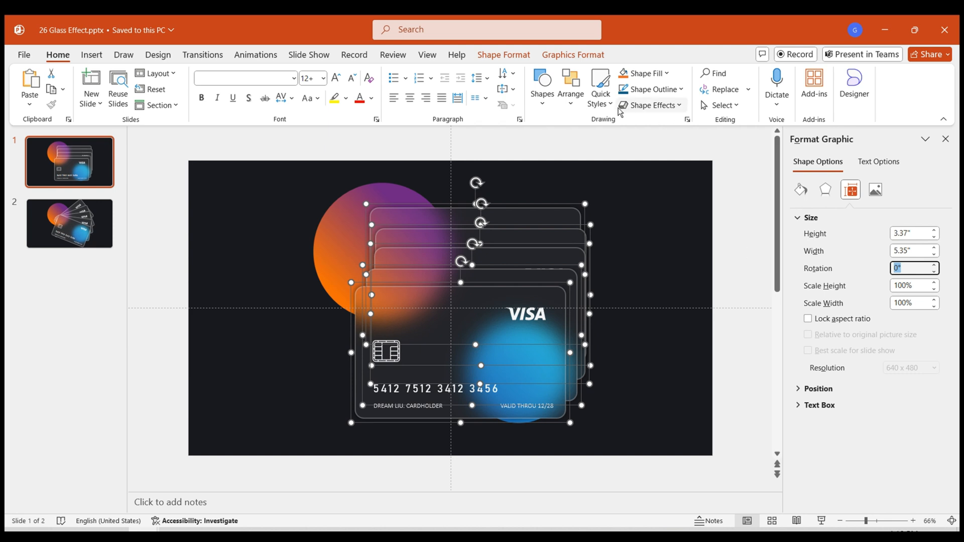
# Align the straightened cards to center into one stacked card, leaving slide 2 fanned.
pyautogui.click(570, 85)
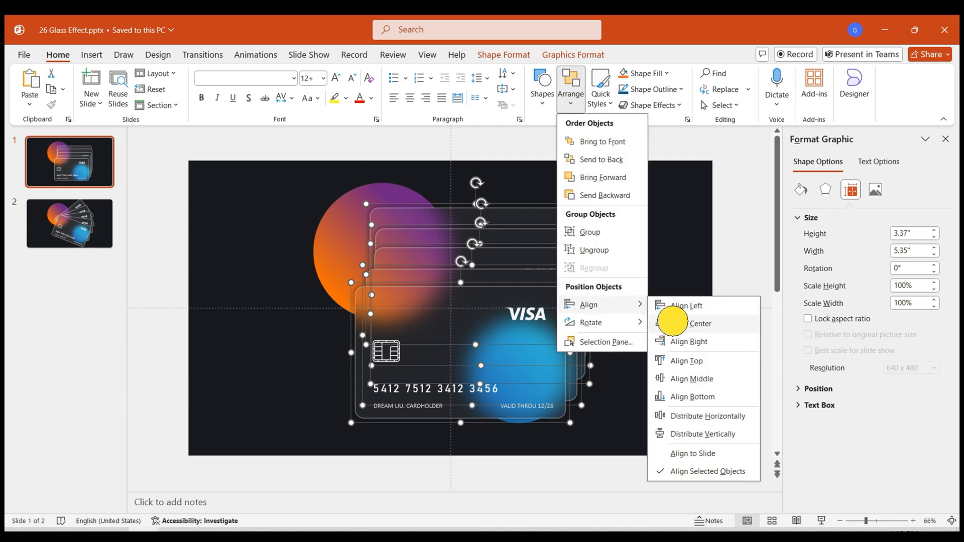
pyautogui.click(700, 323)
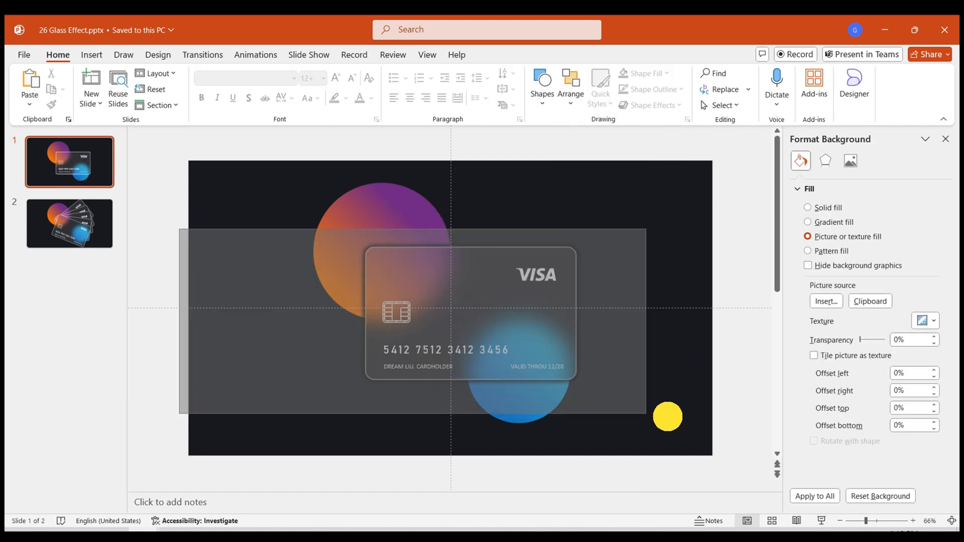
pyautogui.click(469, 307)
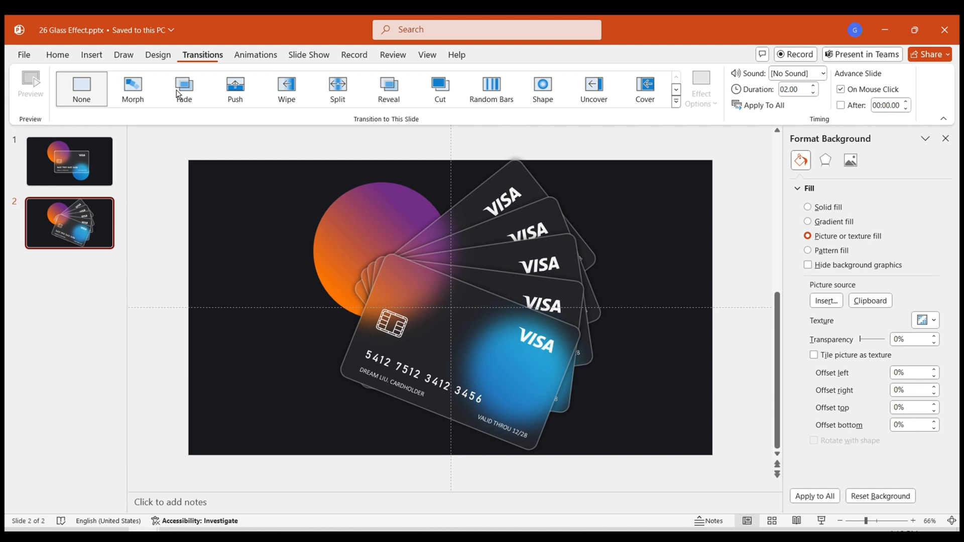
# Apply a Morph transition to slide 2.
pyautogui.click(132, 88)
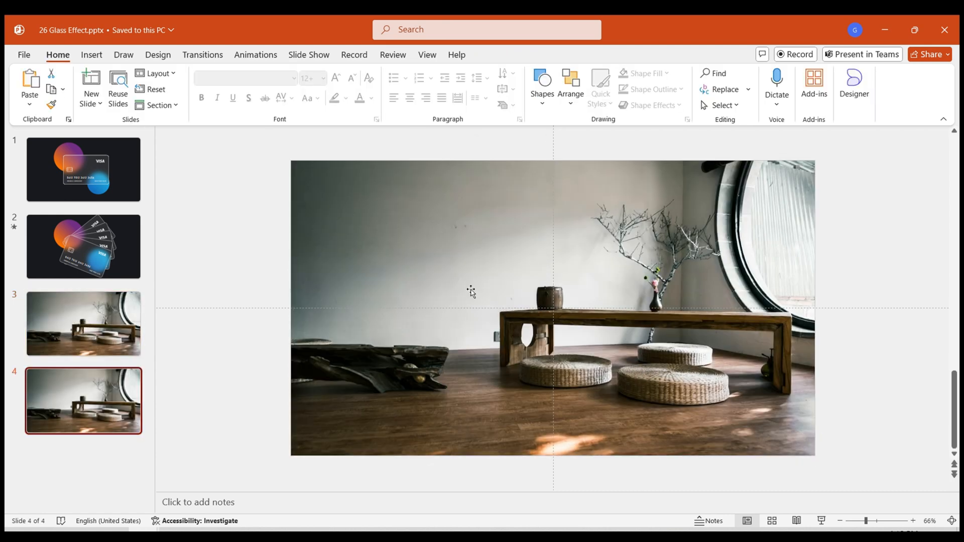
# Give slide 4's room photo a Glass artistic effect via Format Picture, at 50% transparency and scaling 2.
pyautogui.rightClick(470, 291)
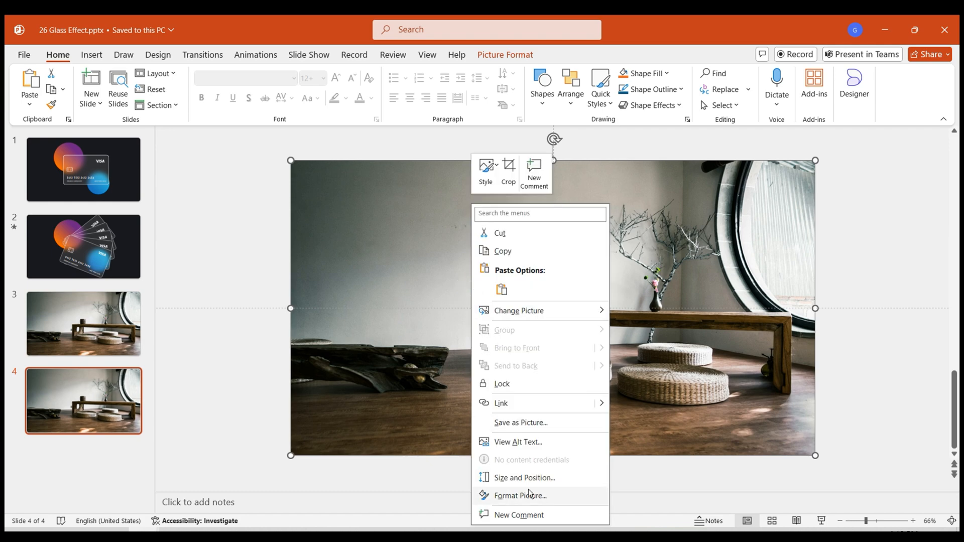
pyautogui.click(520, 495)
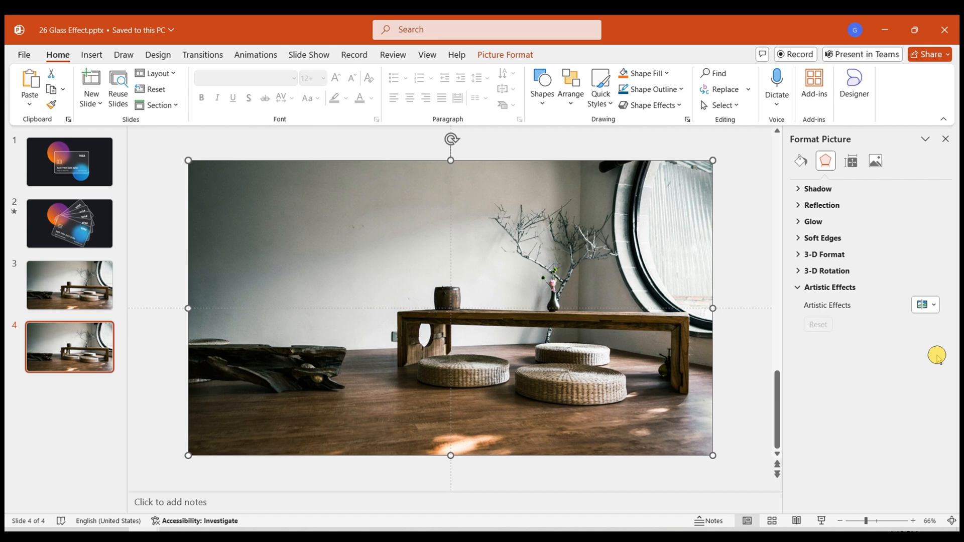
pyautogui.click(920, 304)
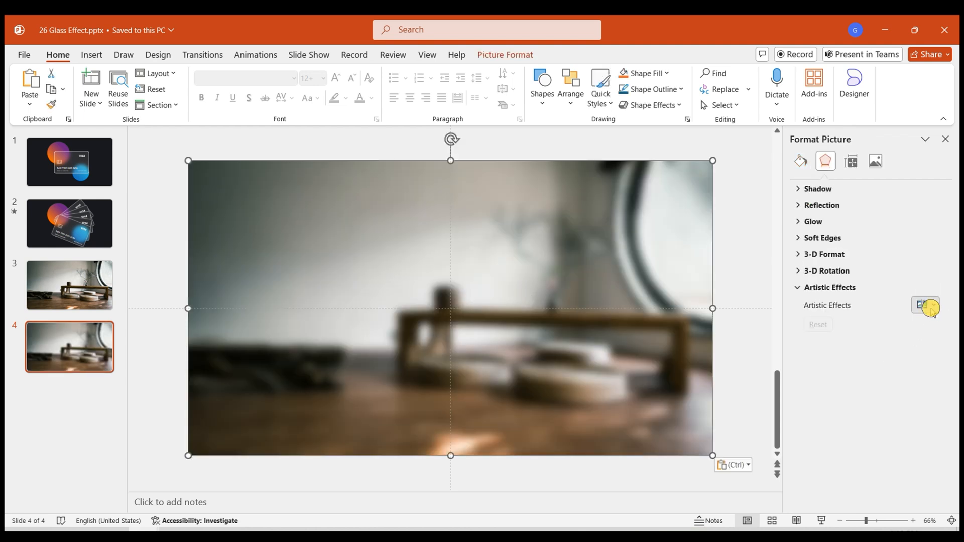
pyautogui.click(925, 304)
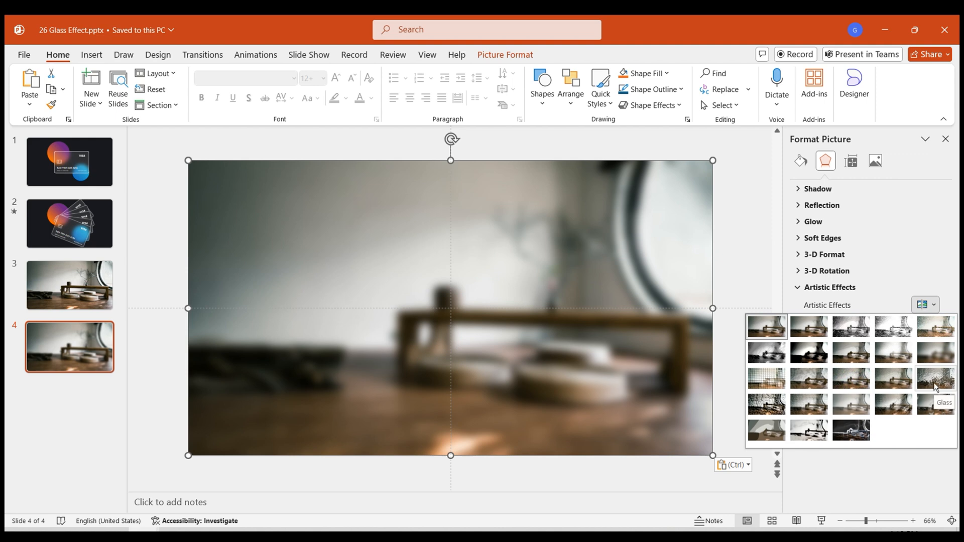
pyautogui.click(936, 379)
pyautogui.write('2')
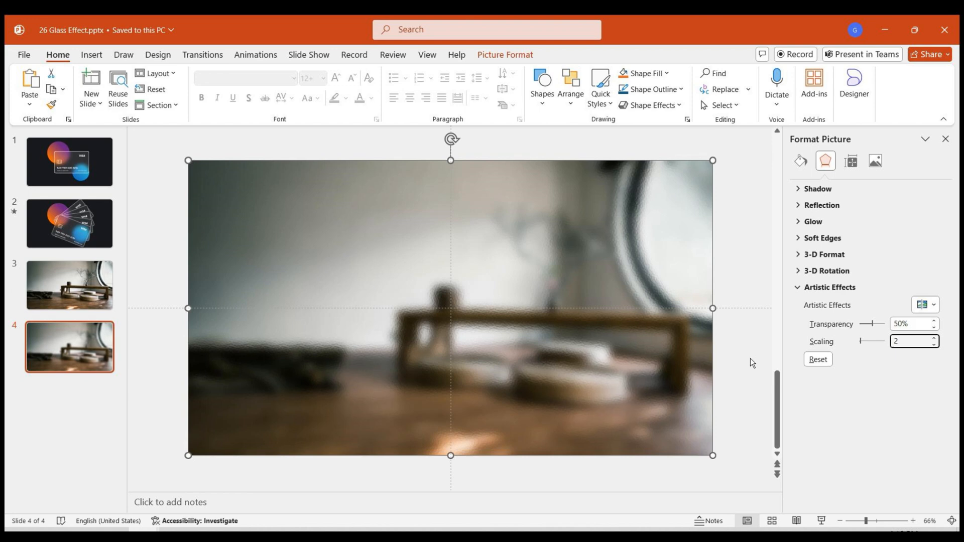
# Cut the frosted photo, paste it on slide 3 and crop it into a narrow vertical glass panel.
pyautogui.rightClick(406, 295)
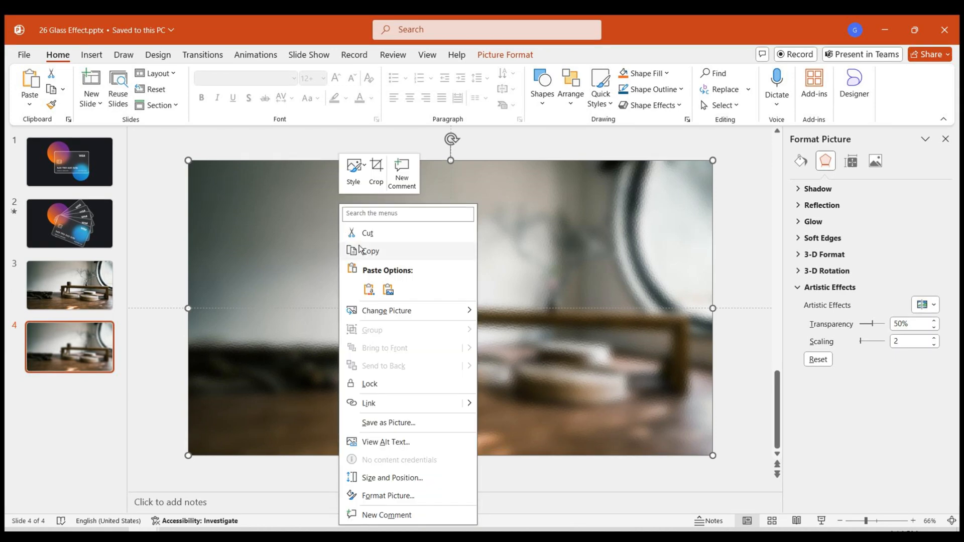
pyautogui.click(70, 284)
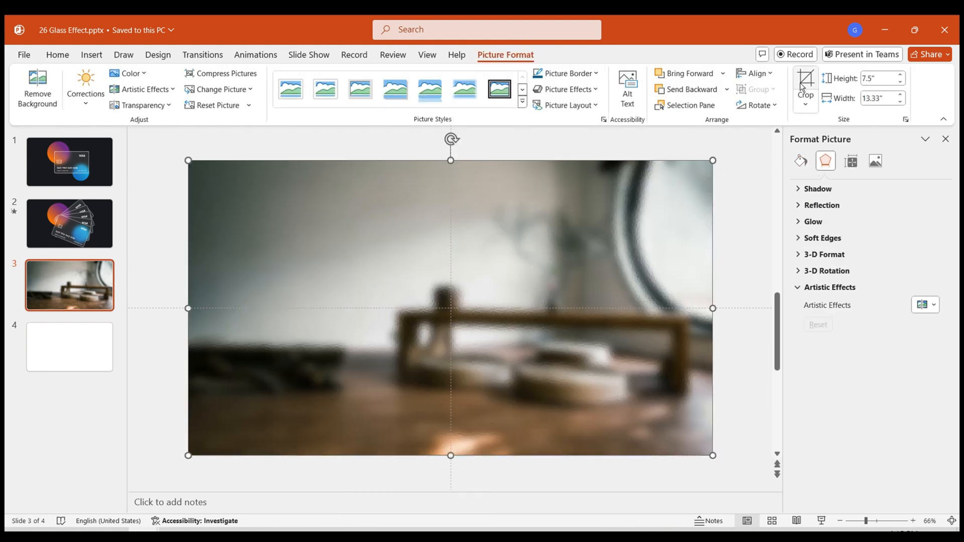
pyautogui.click(805, 86)
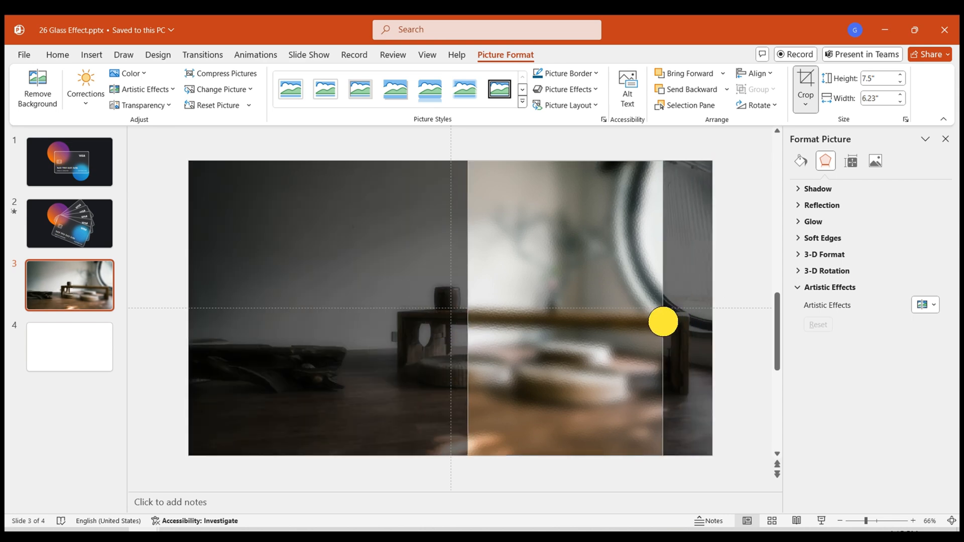
pyautogui.click(276, 86)
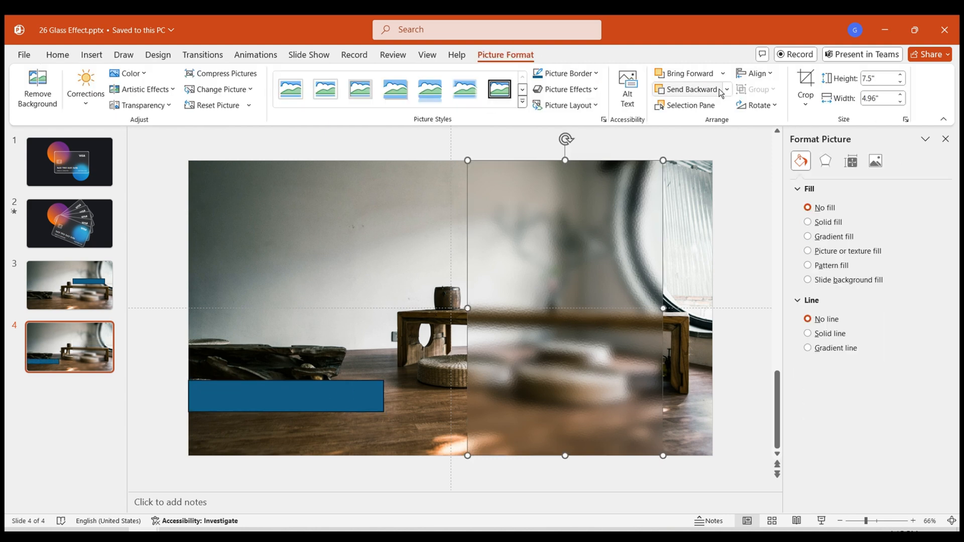
# Send the glass panel backward to the left of slide 4's photo and pick a slide transition.
pyautogui.click(804, 86)
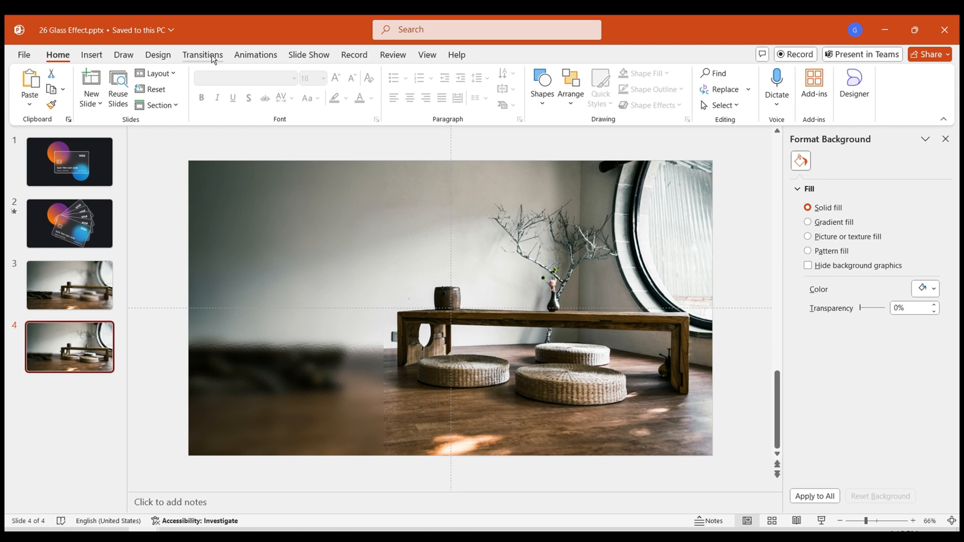
pyautogui.click(202, 54)
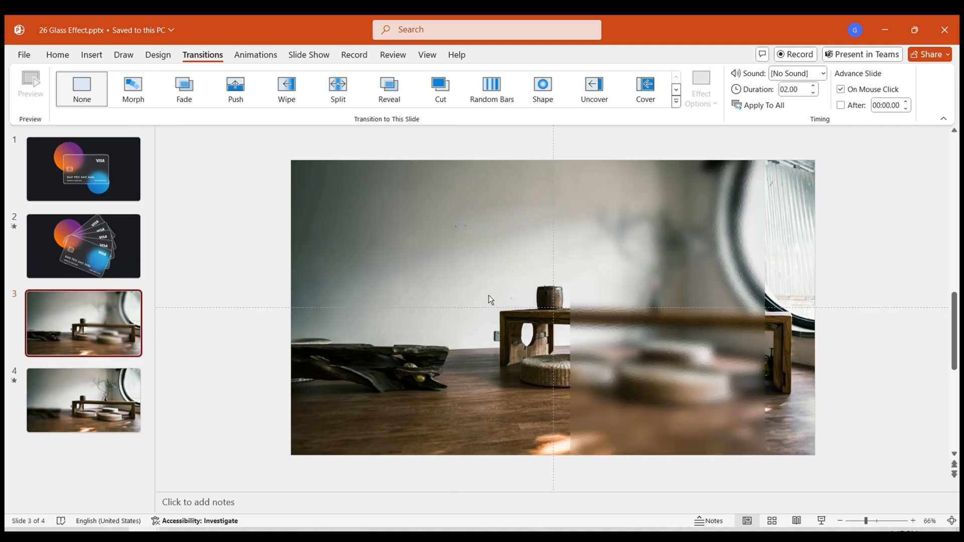
# Paste the Minimalism and Serenity text boxes onto slides 3 and 4 and set Morph on slide 4.
pyautogui.press('ctrl+v')
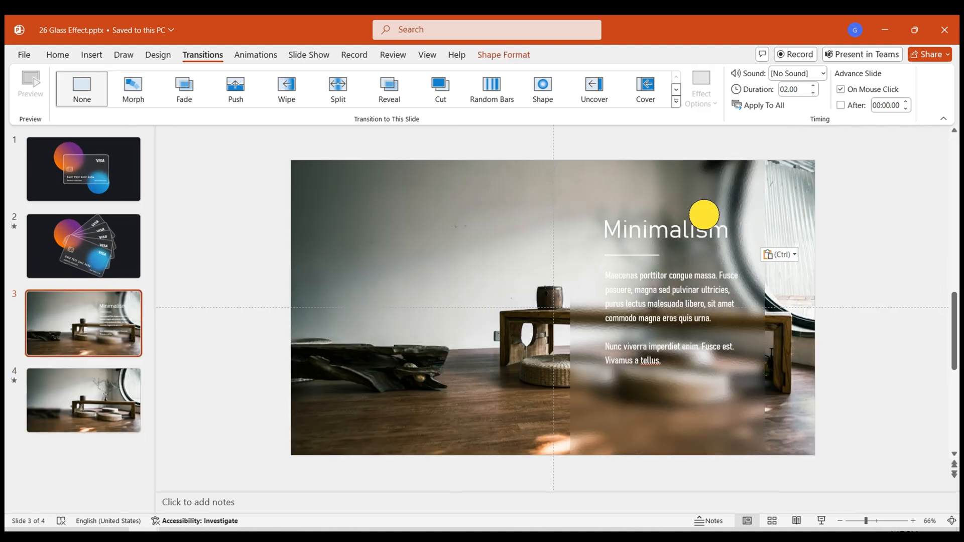
pyautogui.click(84, 400)
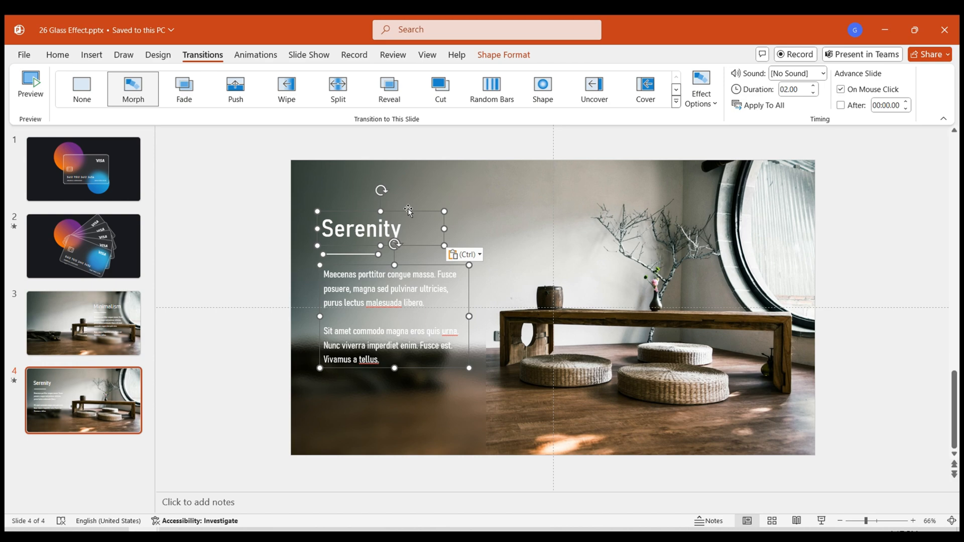
pyautogui.click(83, 322)
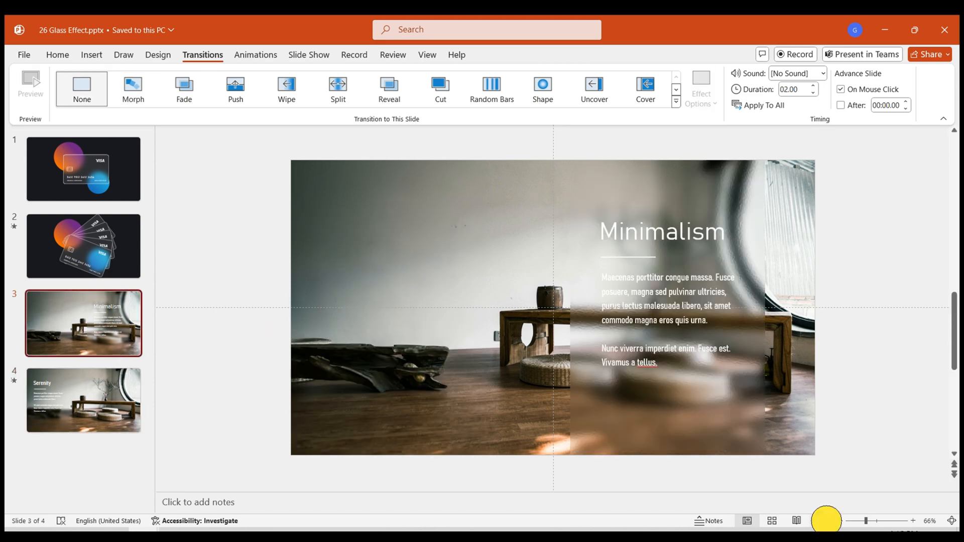